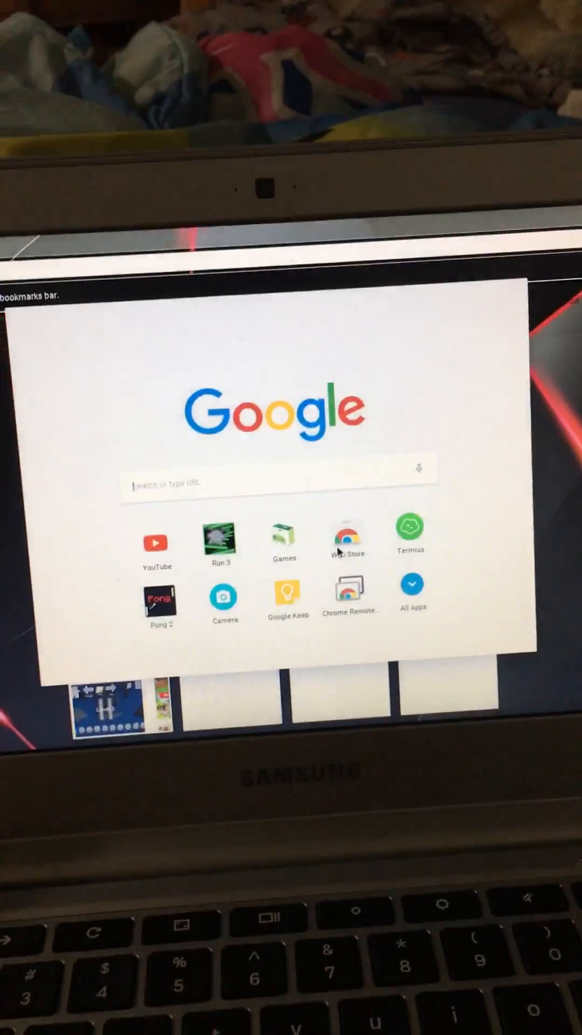
Step: Launch the Chrome Web Store from the new tab page's shortcut tile
click(346, 535)
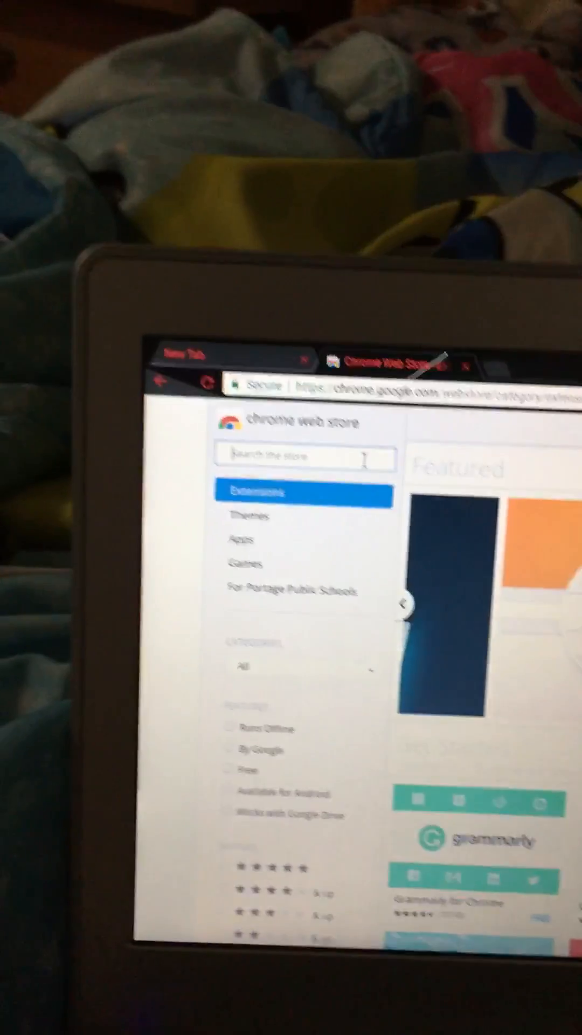
Step: Search the store for 'screen' to list Screencastify and other recorder extensions
text(screen)
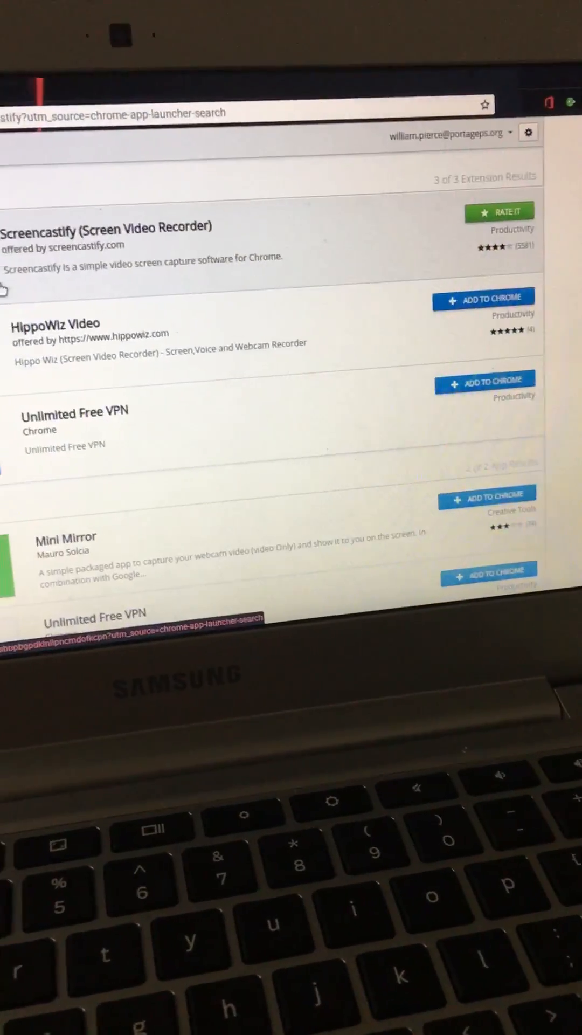
scroll(down, 3)
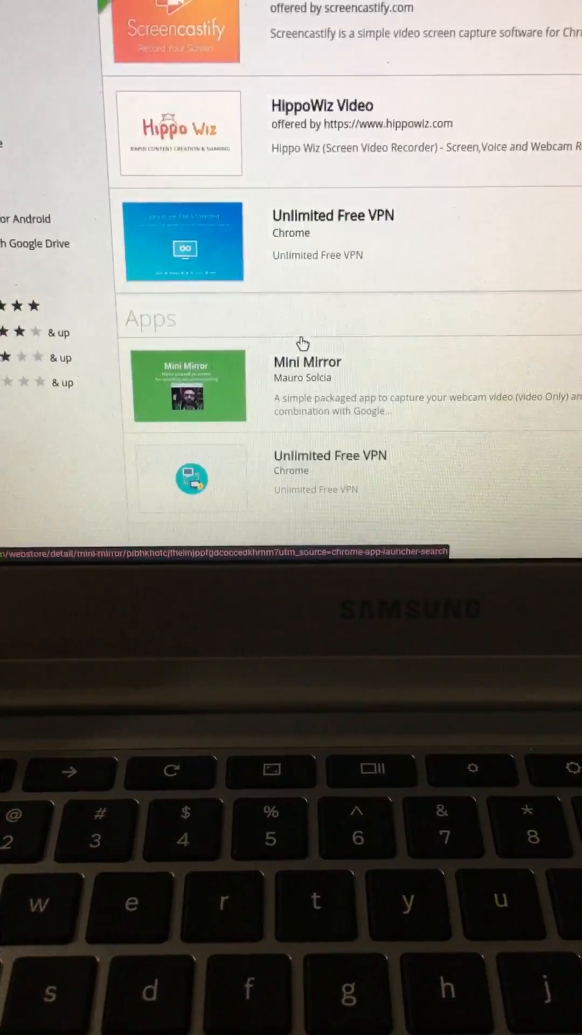
scroll(up, 3)
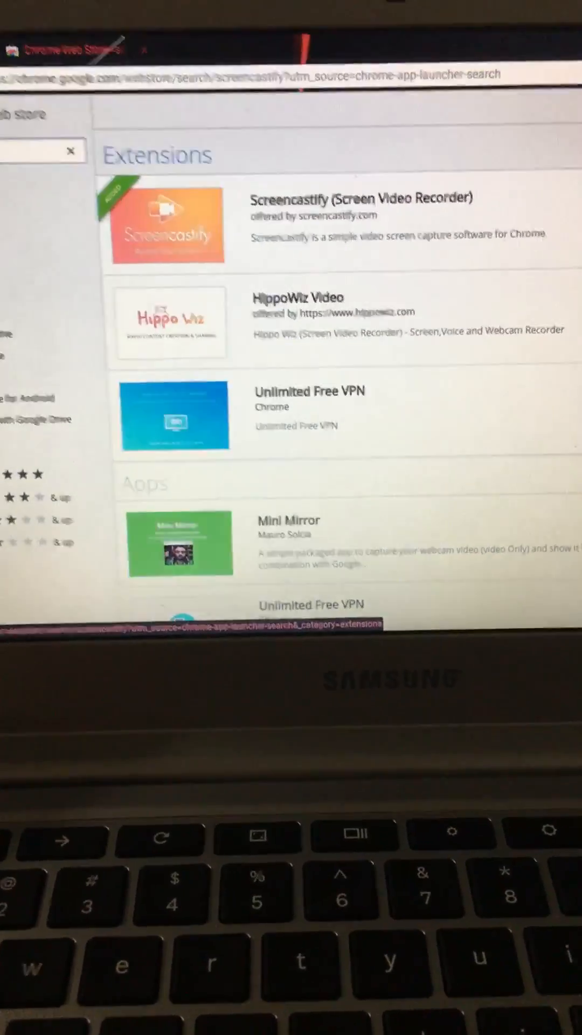